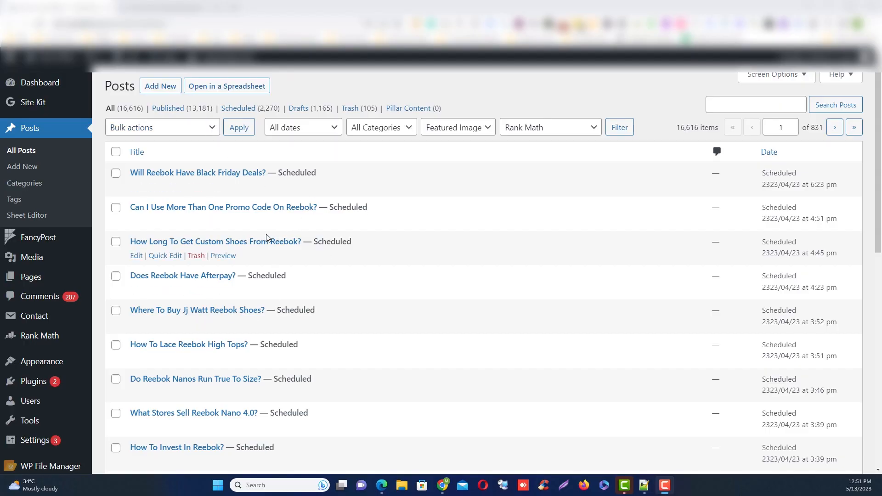
Review the Site Kit traffic dashboard, then switch to the AI Buster website tab.
{"action": "left_click", "coordinate": [25, 102]}
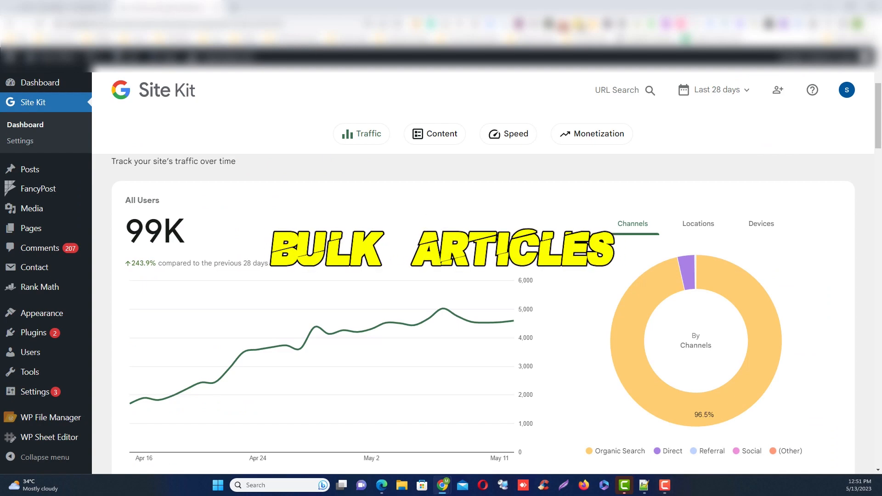
{"action": "scroll", "scroll_direction": "down", "scroll_amount": 3}
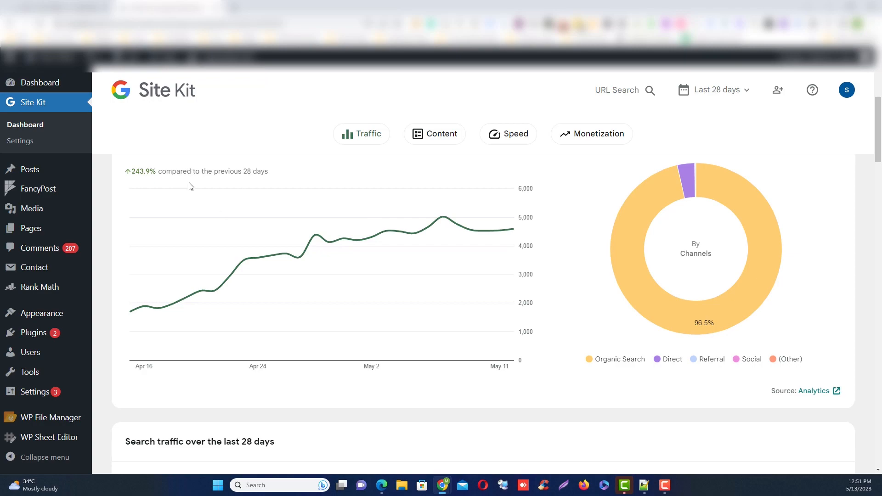
{"action": "left_click", "coordinate": [73, 7]}
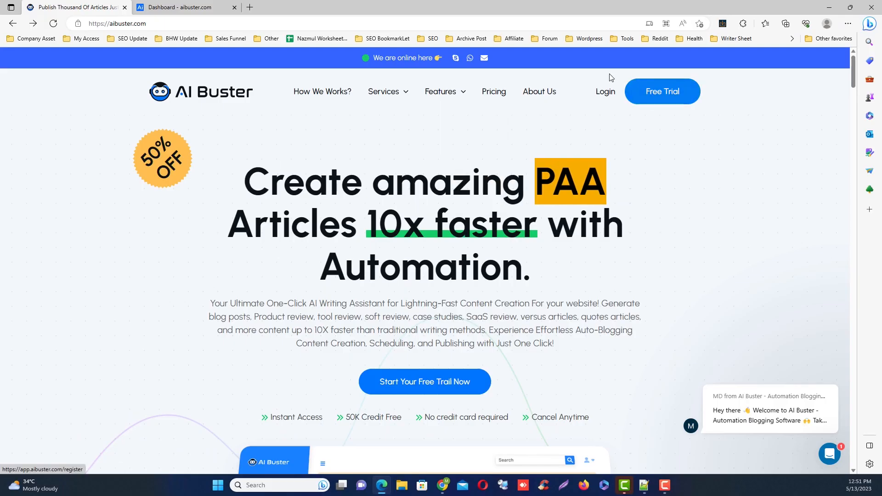
Open the AI Buster dashboard, zoom in, and expand Info Automation (Full AI).
{"action": "left_click", "coordinate": [188, 7]}
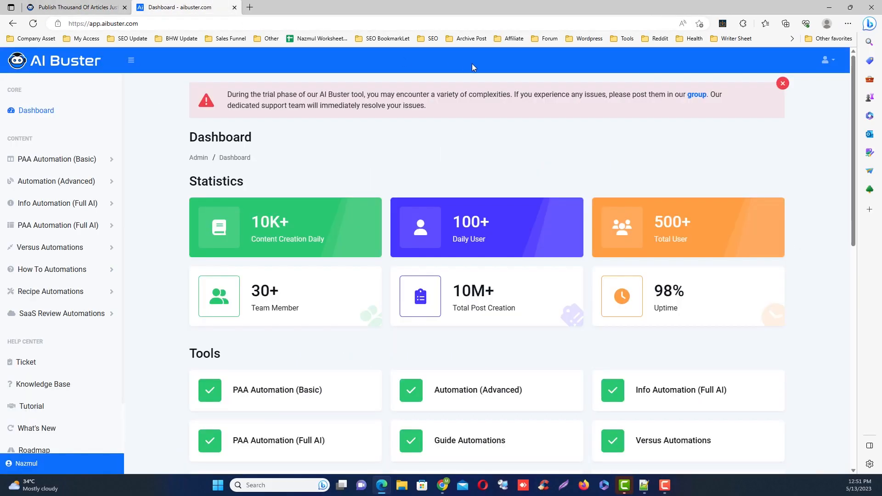
{"action": "key", "text": "ctrl+plus"}
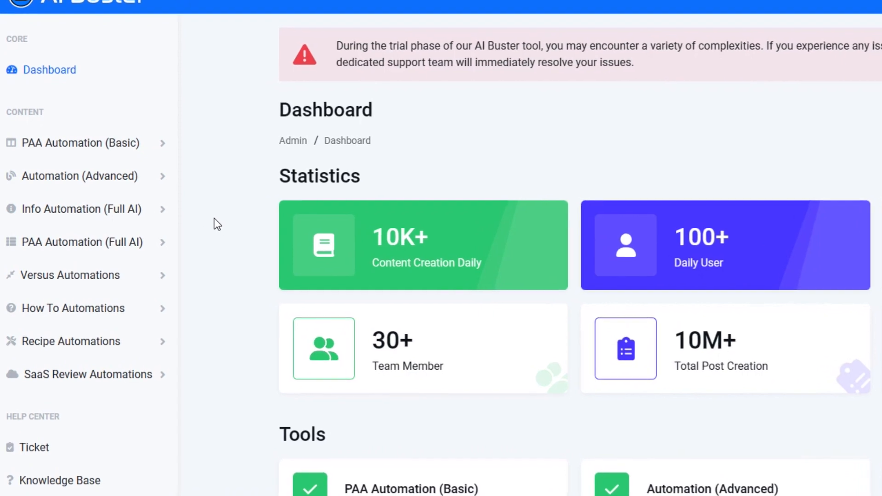
{"action": "mouse_move", "coordinate": [79, 176]}
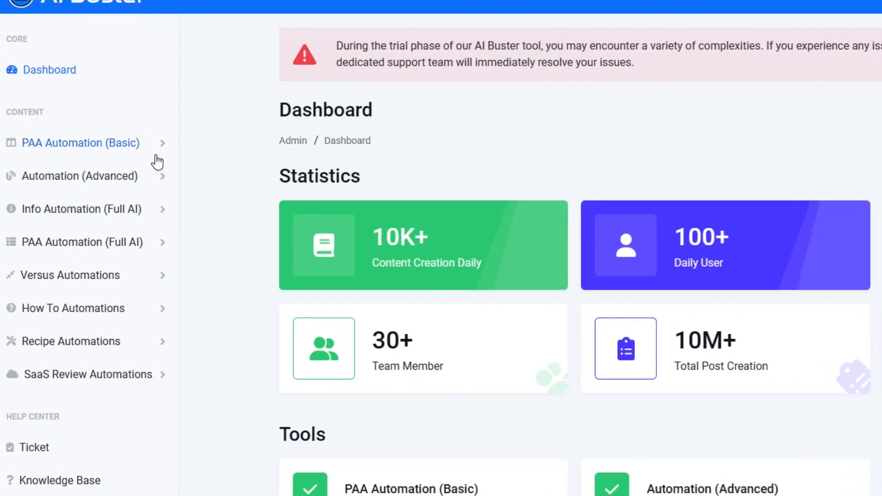
{"action": "left_click", "coordinate": [80, 142]}
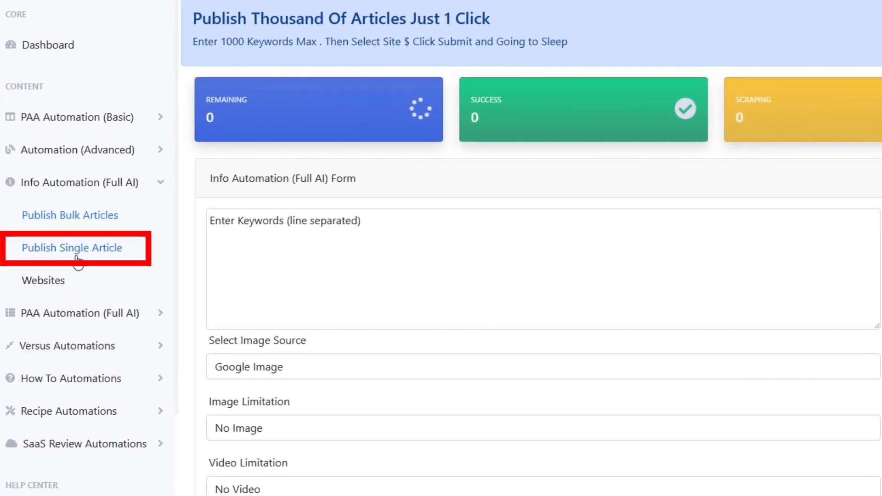
Glance at Publish Single Article, then return to the Publish Bulk Articles keyword form.
{"action": "left_click", "coordinate": [72, 248]}
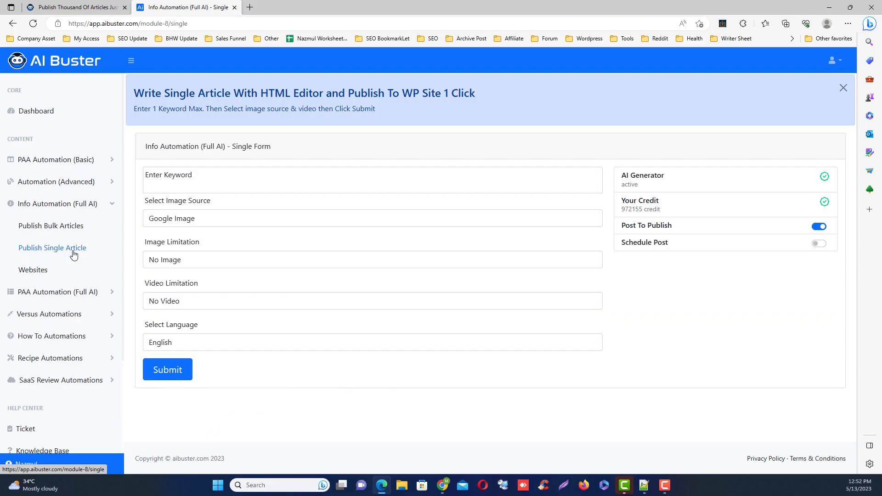
{"action": "left_click", "coordinate": [50, 225]}
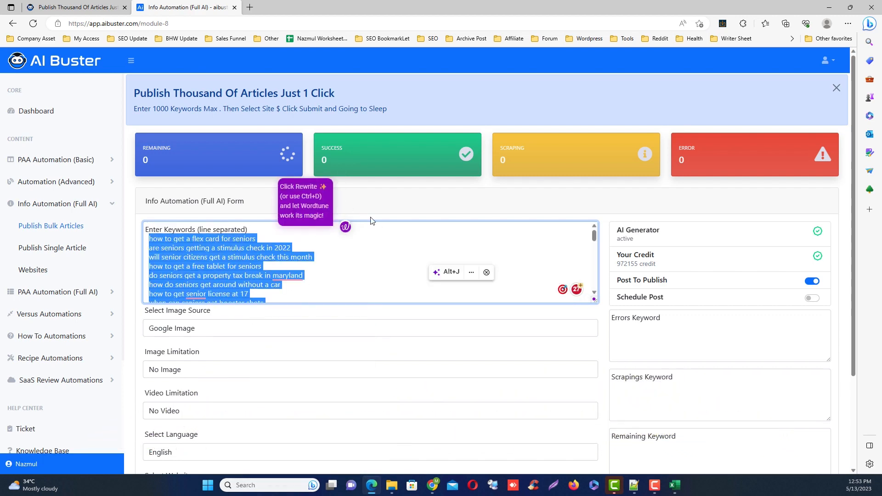
Choose the Image Limitation and Video Limitation counts for each article.
{"action": "left_click", "coordinate": [836, 87]}
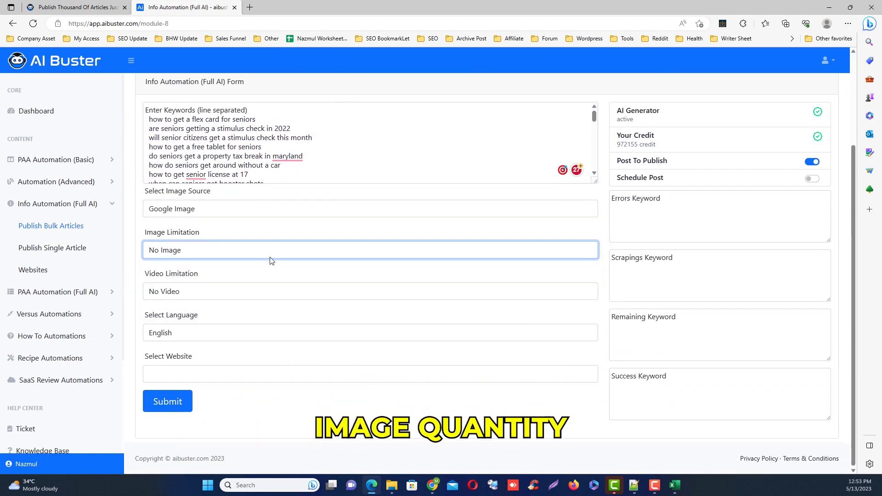
{"action": "left_click", "coordinate": [370, 291]}
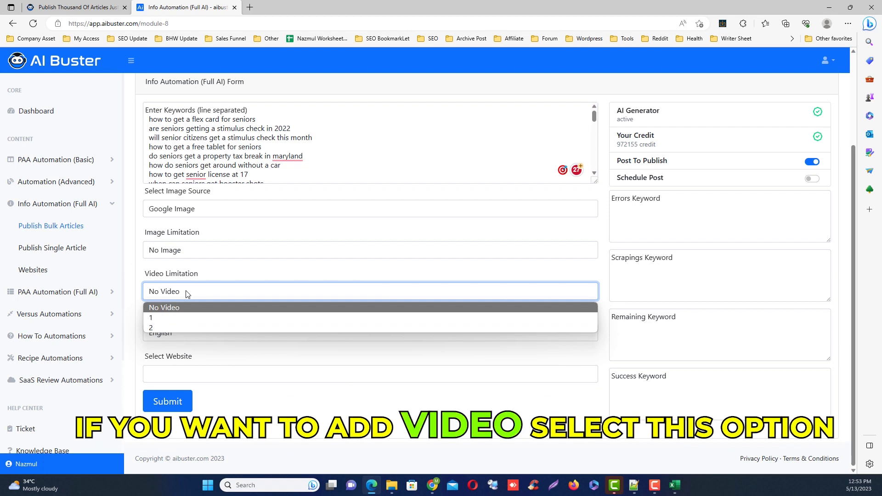
{"action": "left_click", "coordinate": [370, 249]}
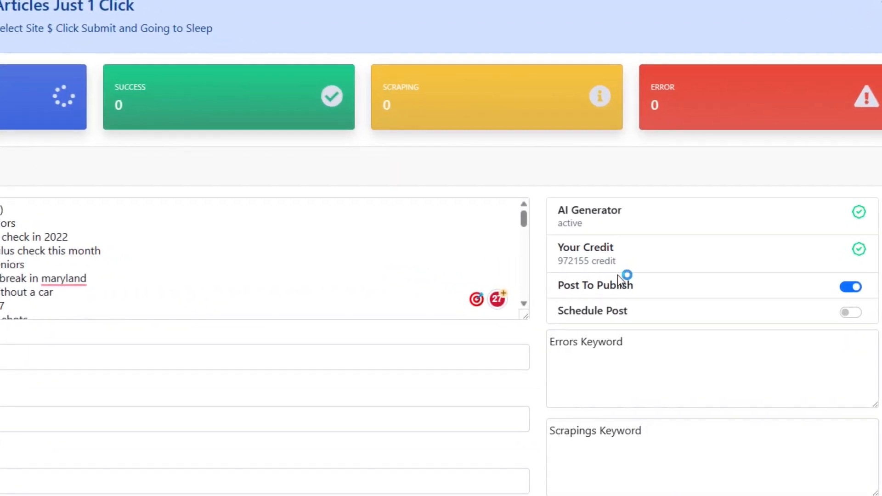
{"action": "mouse_move", "coordinate": [564, 300]}
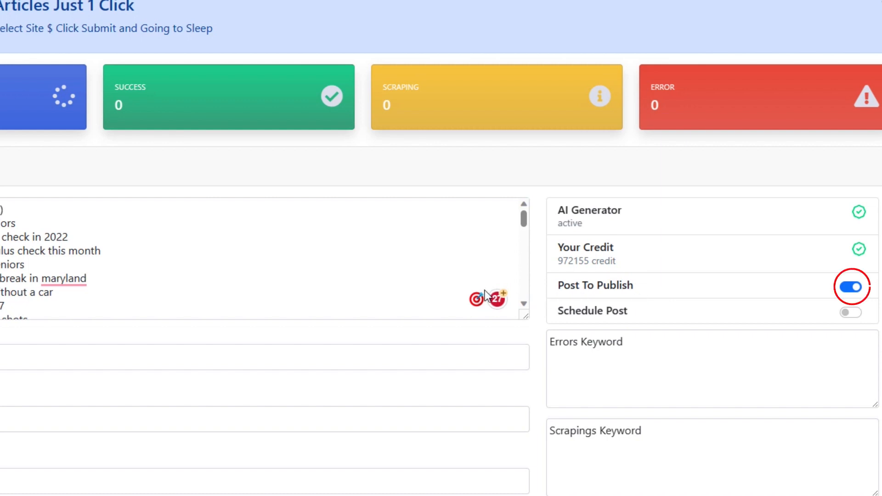
{"action": "mouse_move", "coordinate": [483, 293]}
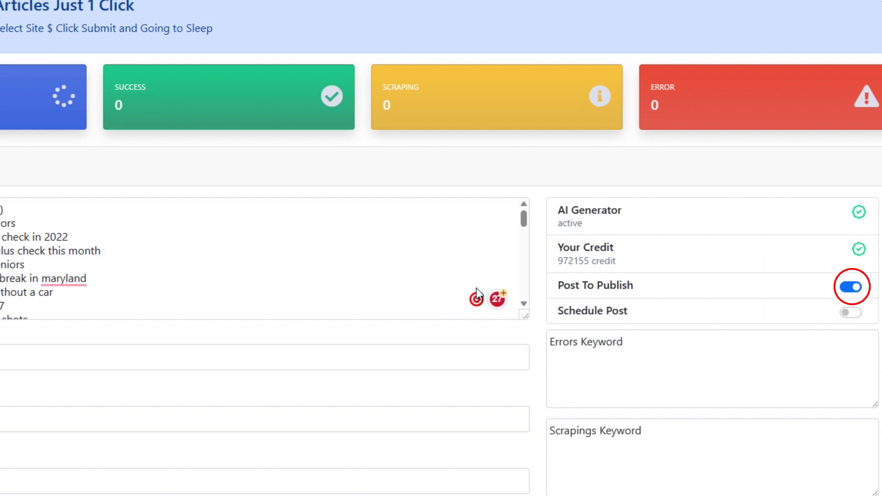
Switch Post To Publish to Post To Draft and enable Schedule Post.
{"action": "left_click", "coordinate": [850, 286]}
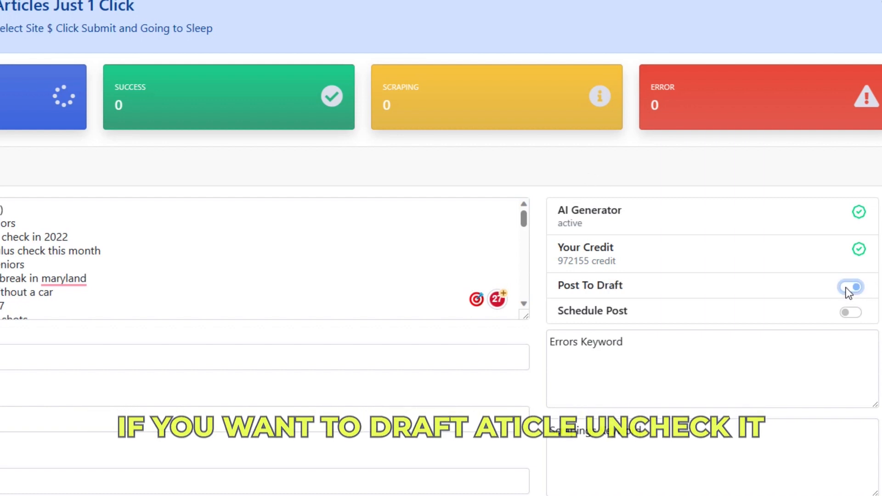
{"action": "left_click", "coordinate": [850, 287]}
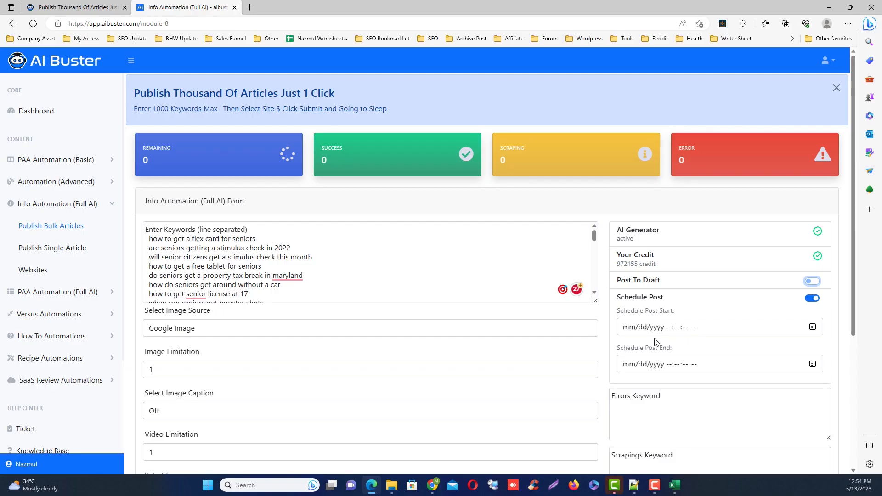
{"action": "mouse_move", "coordinate": [627, 369]}
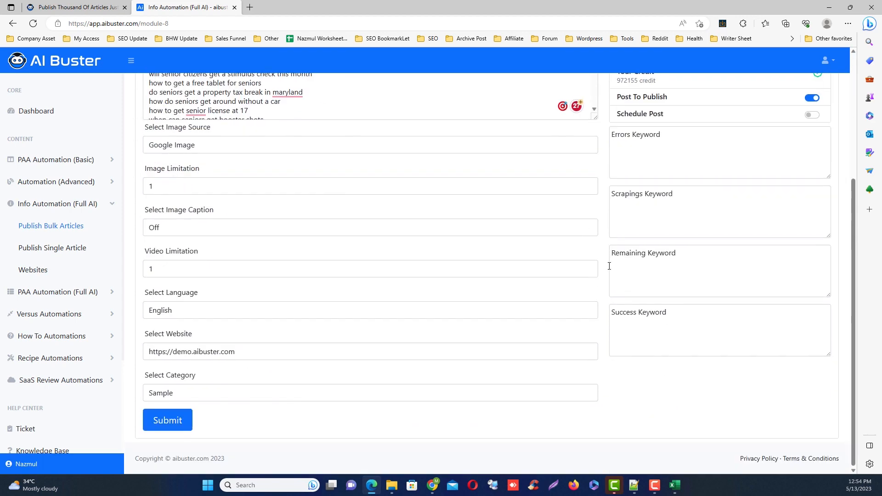
Submit the bulk article job for demo.aibuster.com under the Sample category.
{"action": "left_click", "coordinate": [167, 419]}
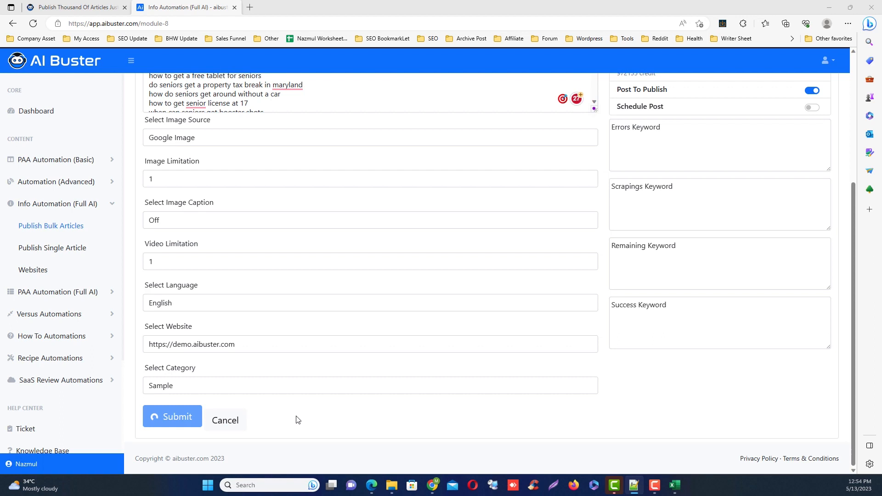